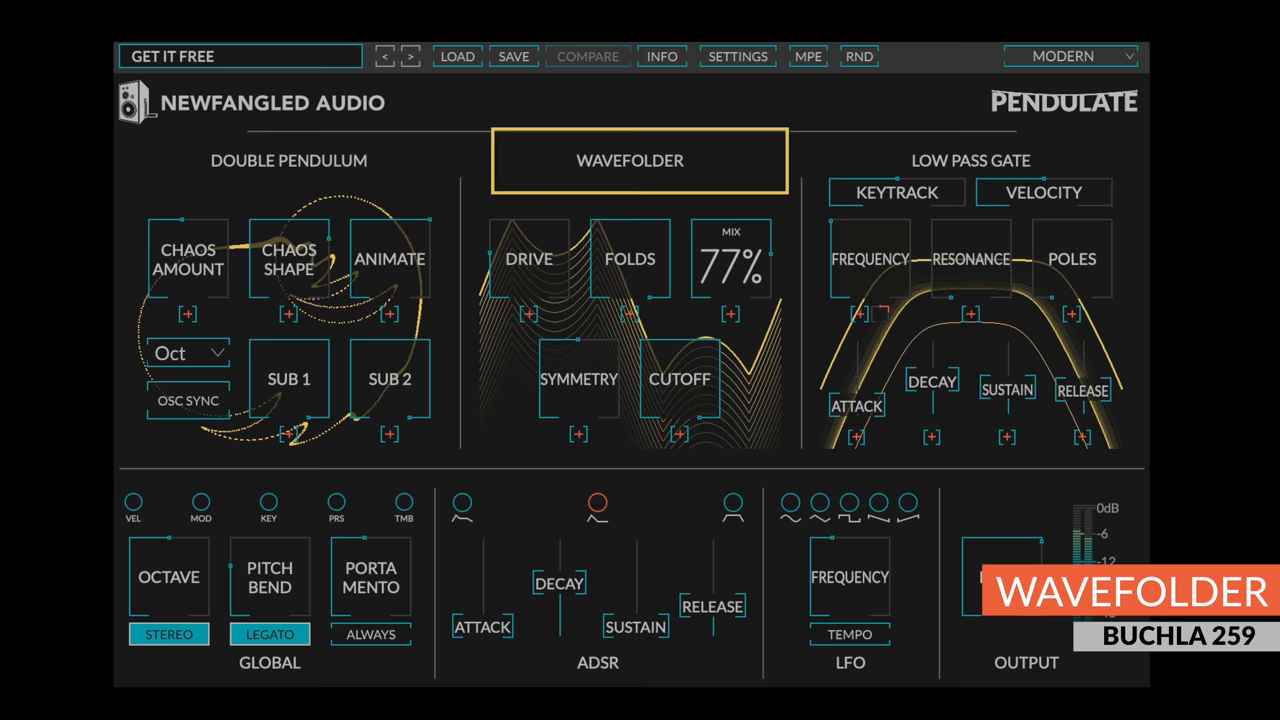
Adjust a few controls across the Pendulate interface sections.
click(628, 160)
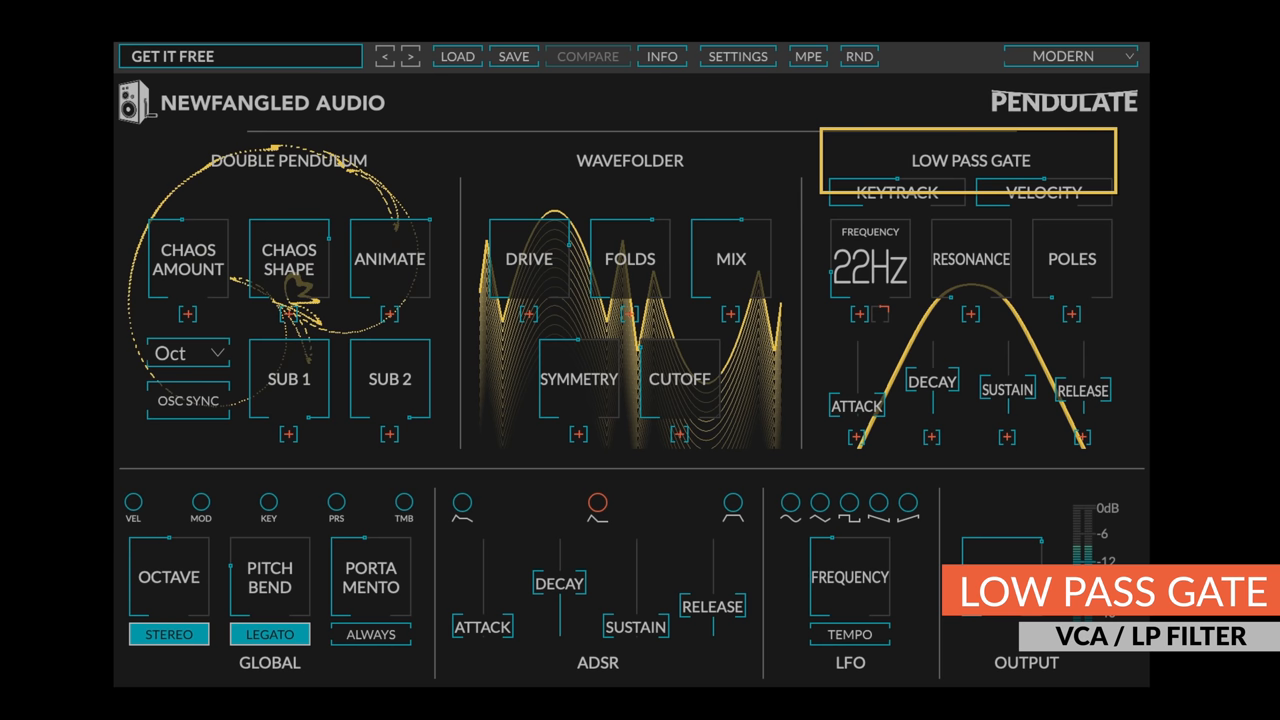
drag(1072, 260, 1072, 220)
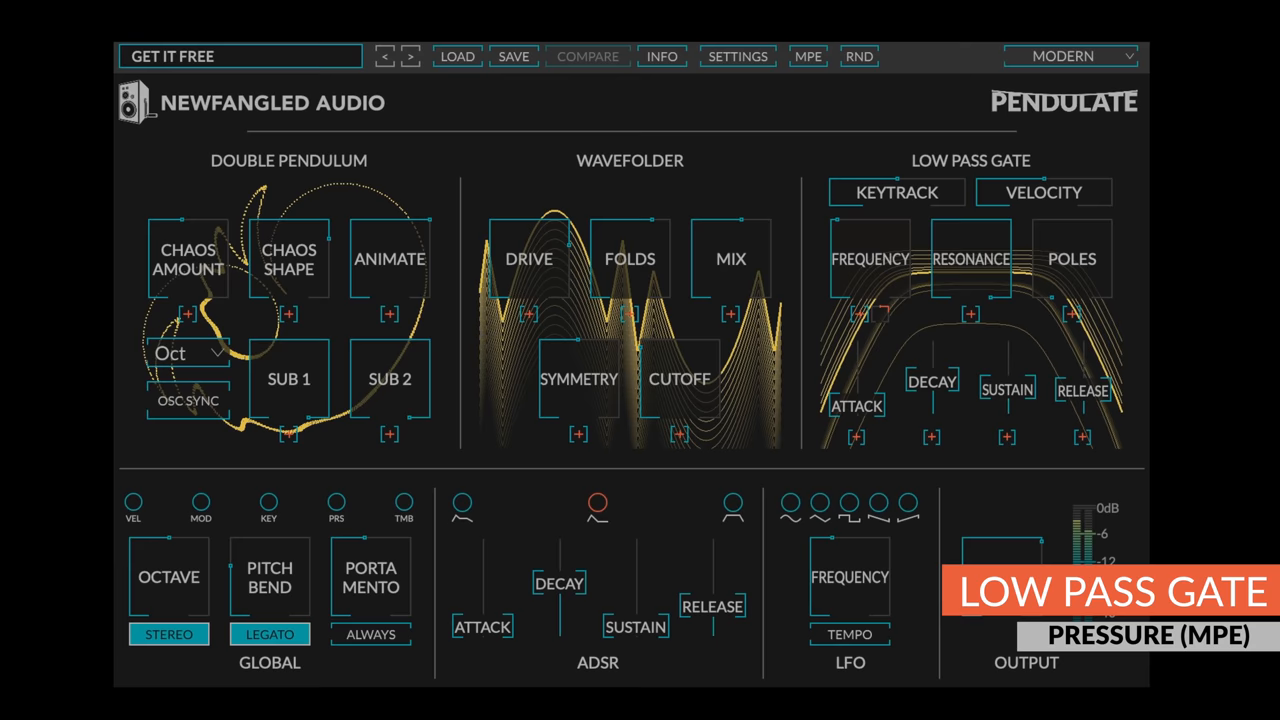
click(808, 56)
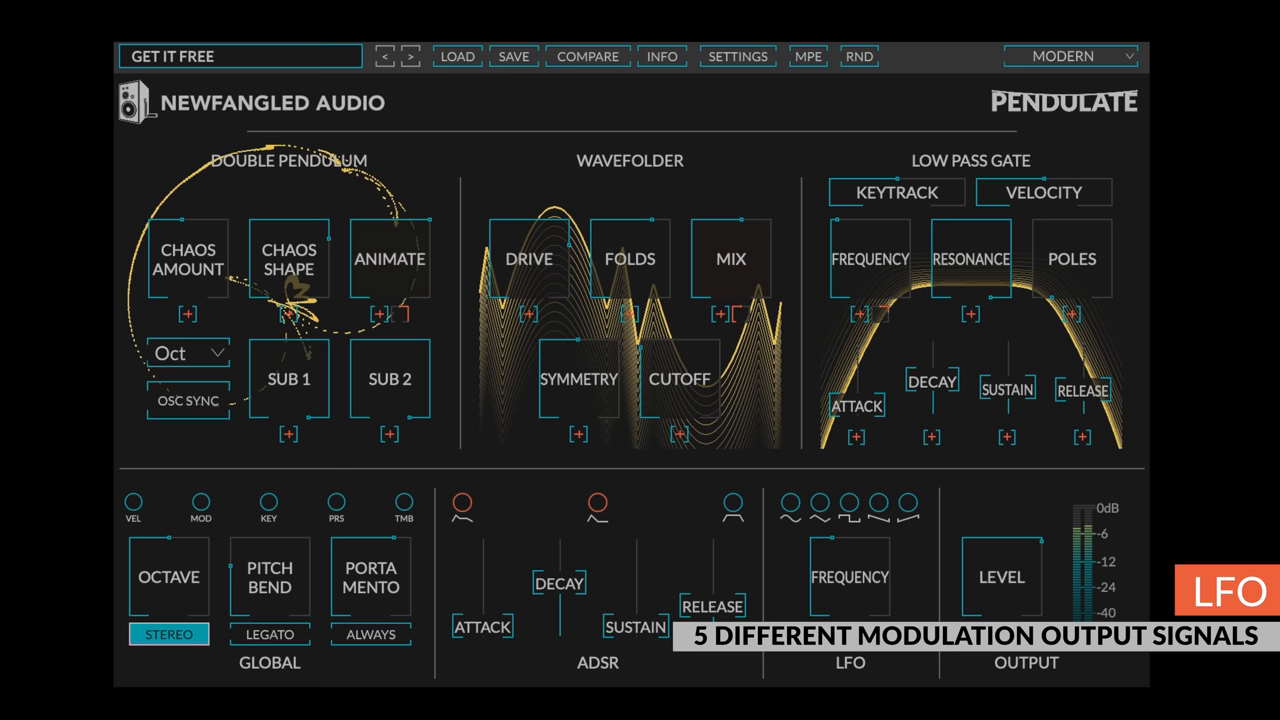
click(848, 576)
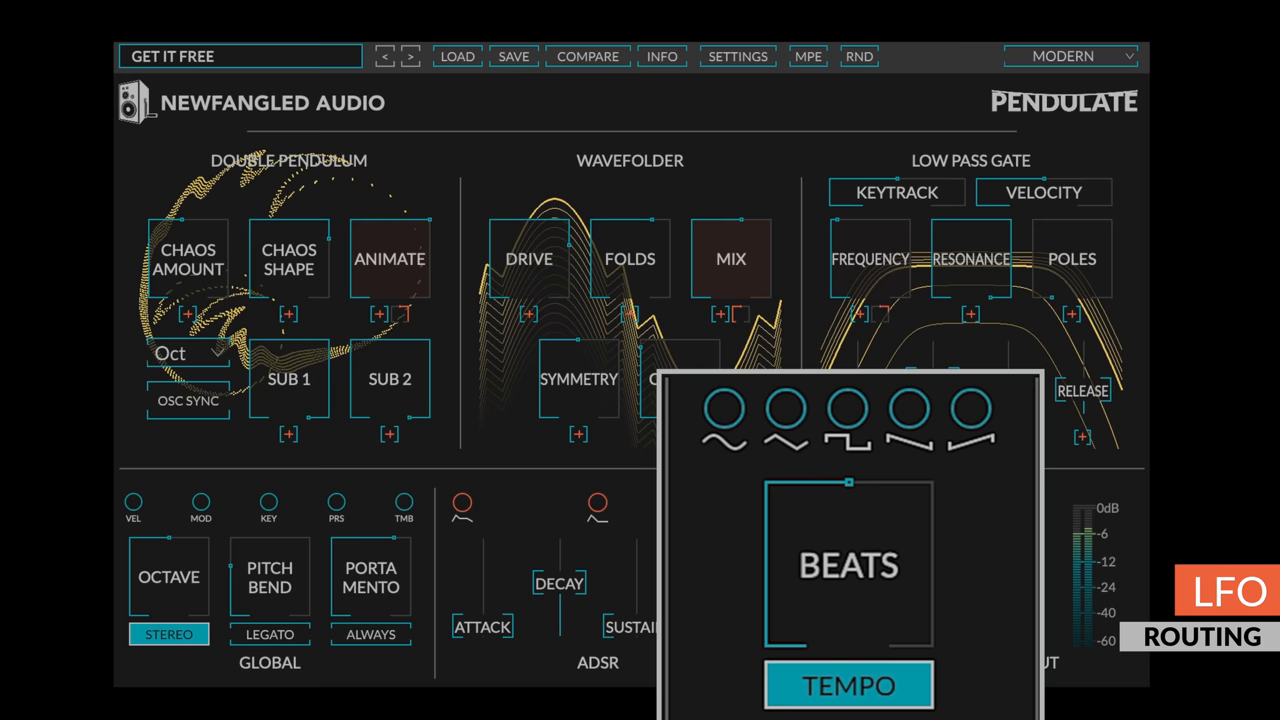
click(906, 412)
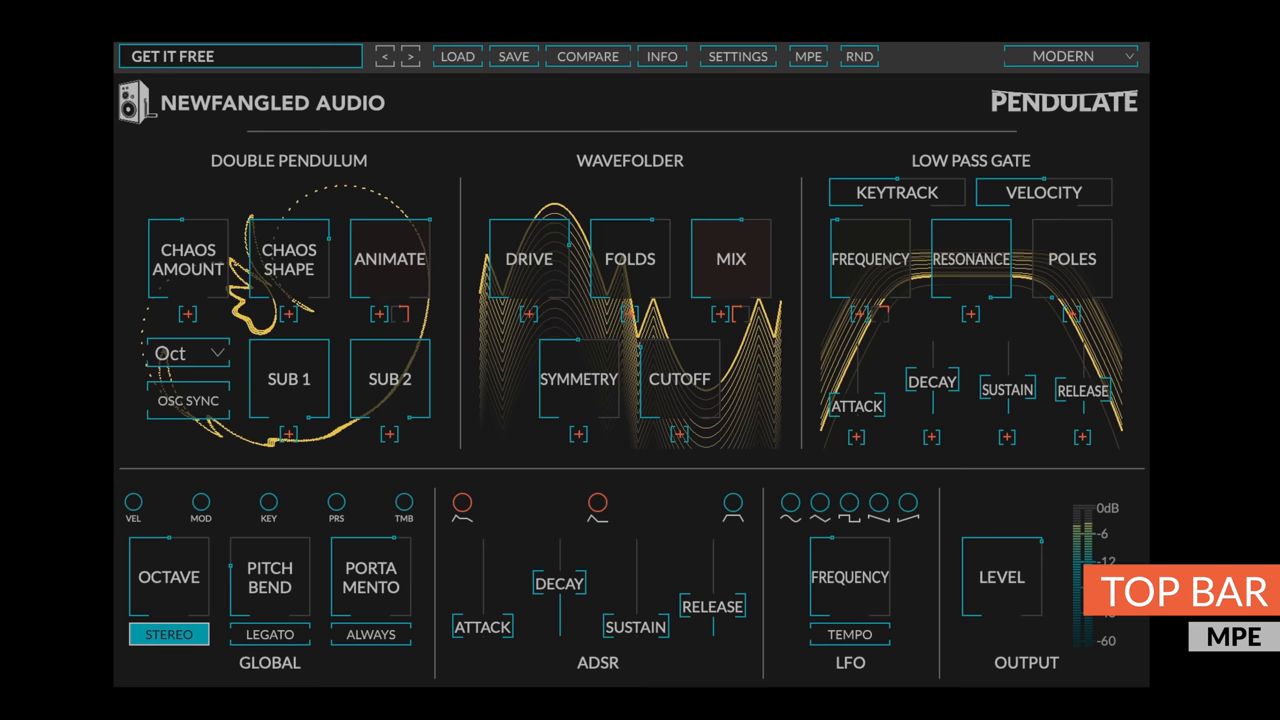
Toggle MPE mode on and off and try the RND button in the top bar.
click(808, 56)
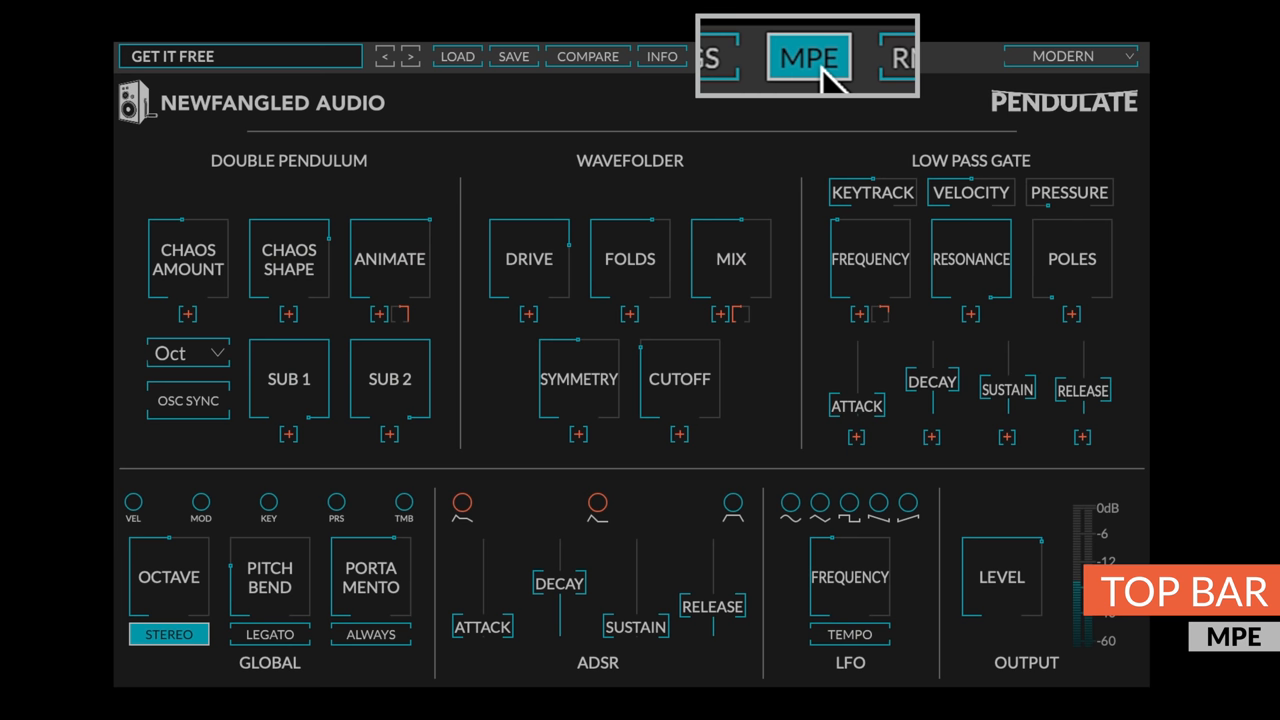
click(808, 56)
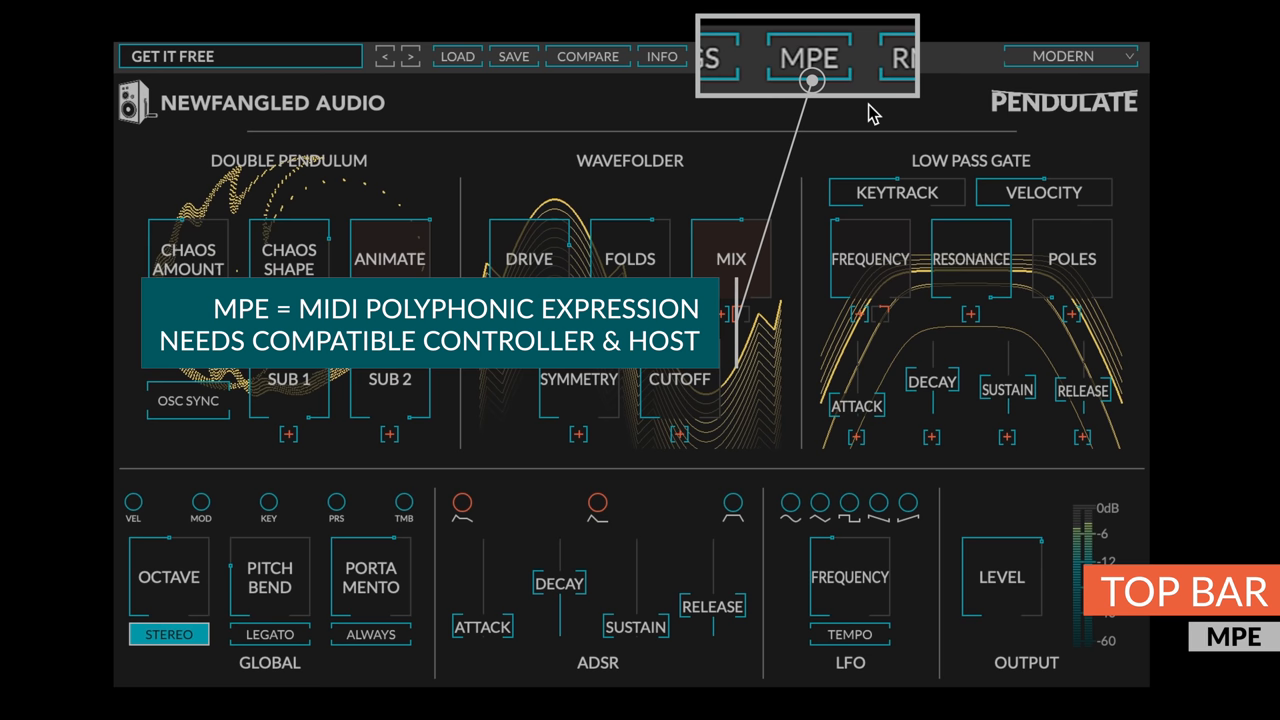
click(860, 56)
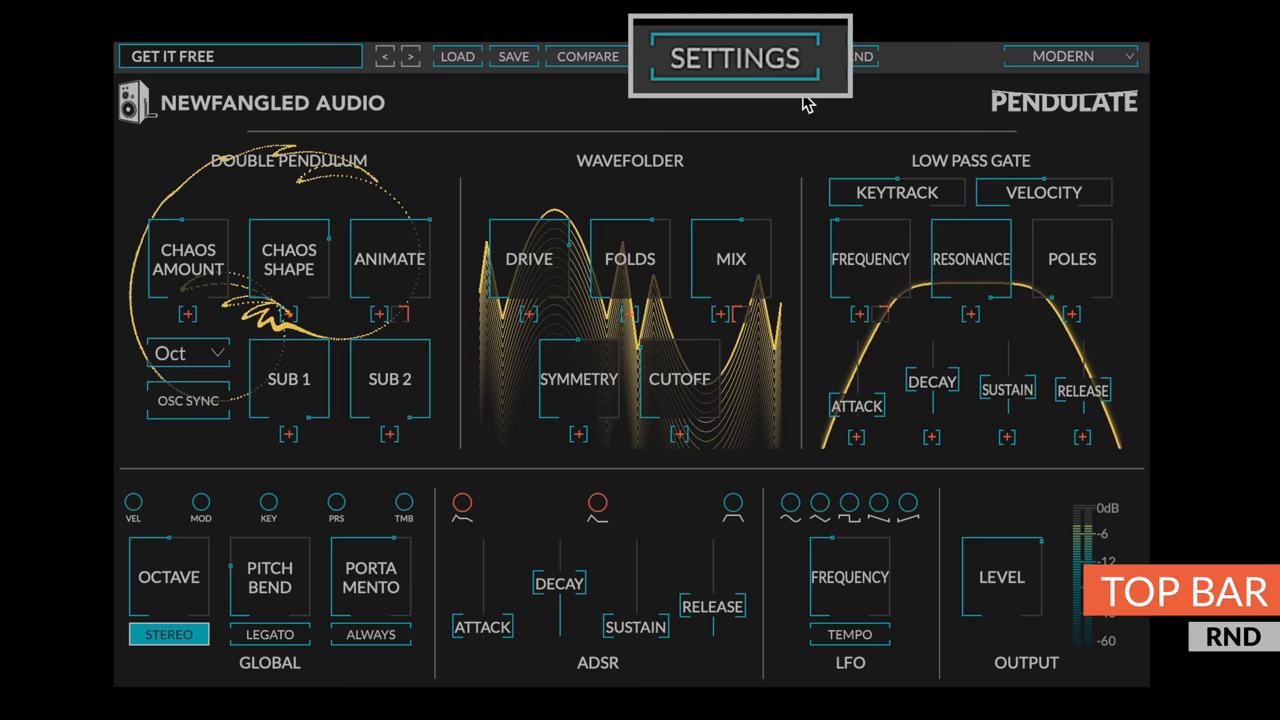
In Settings, turn Show Controls off to leave only visualizations, then back on.
click(732, 56)
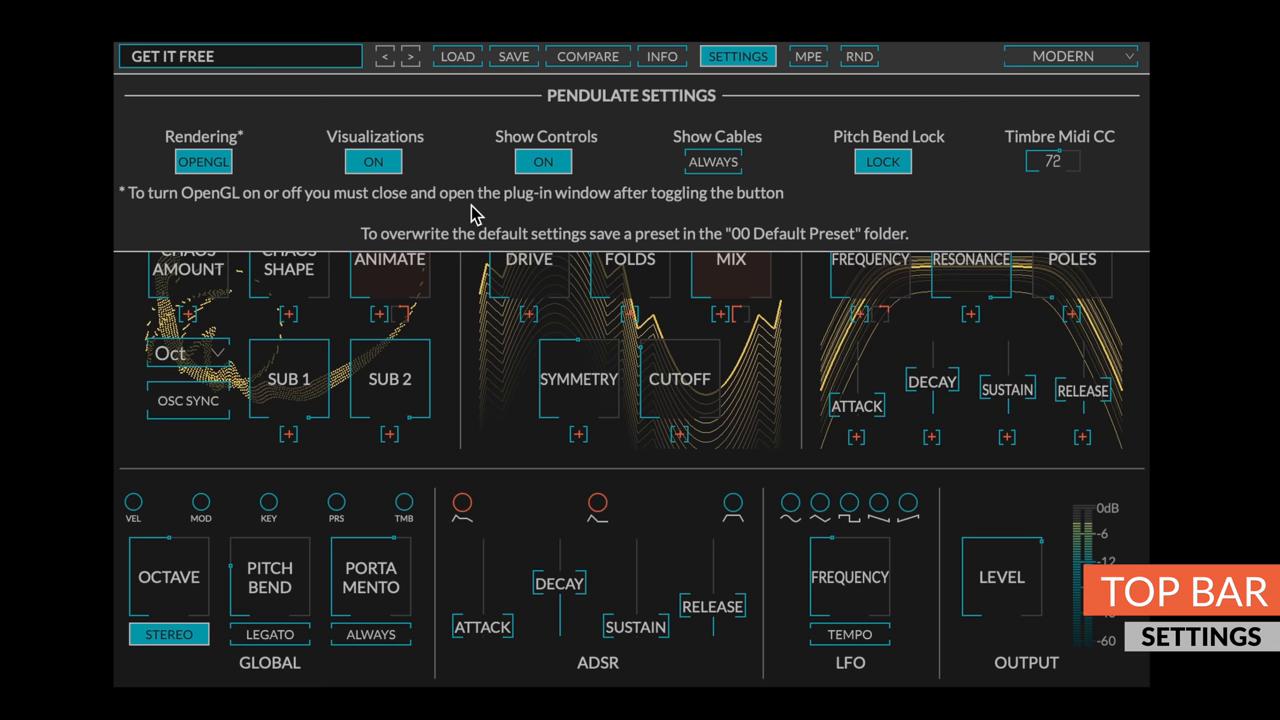
click(736, 56)
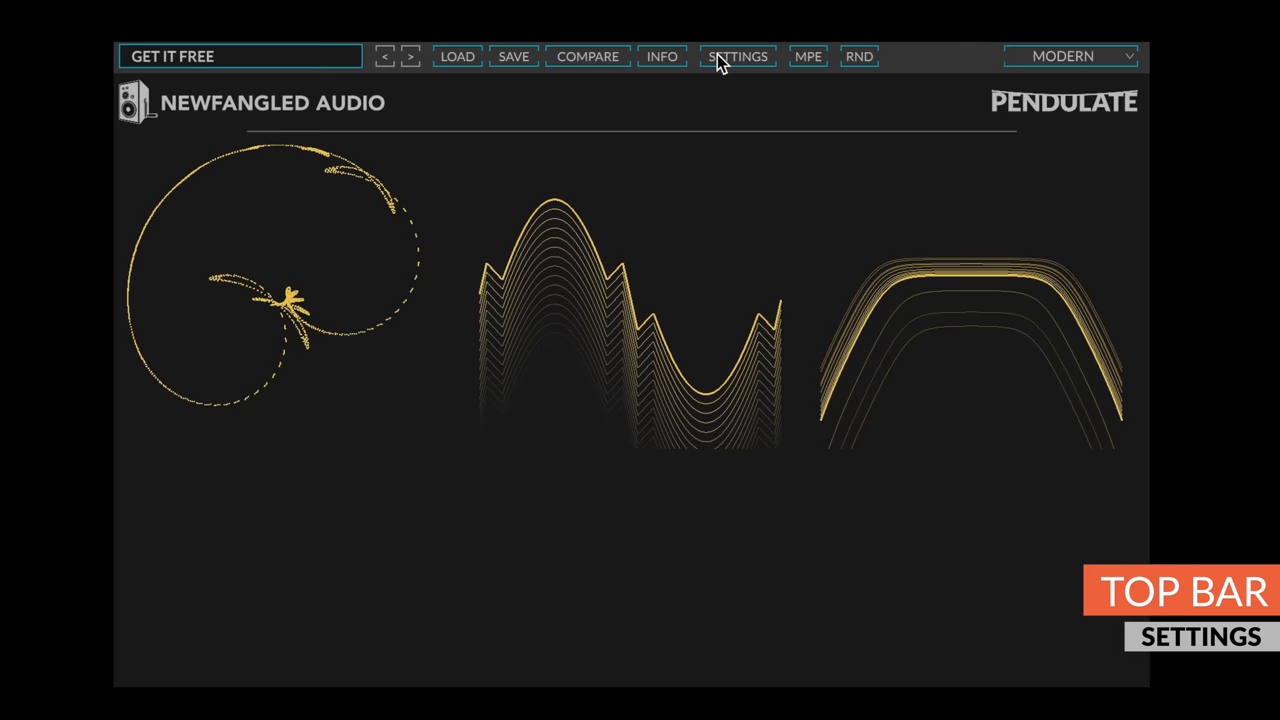
click(736, 56)
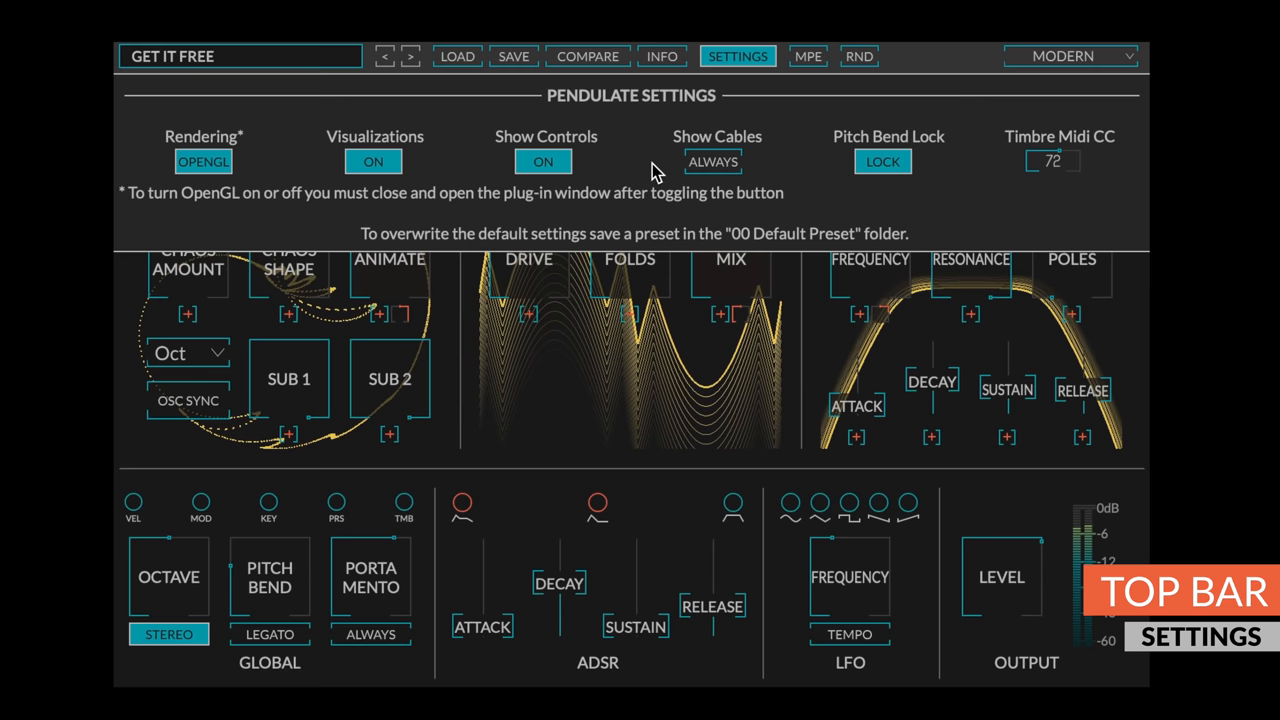
mouse_move(712, 160)
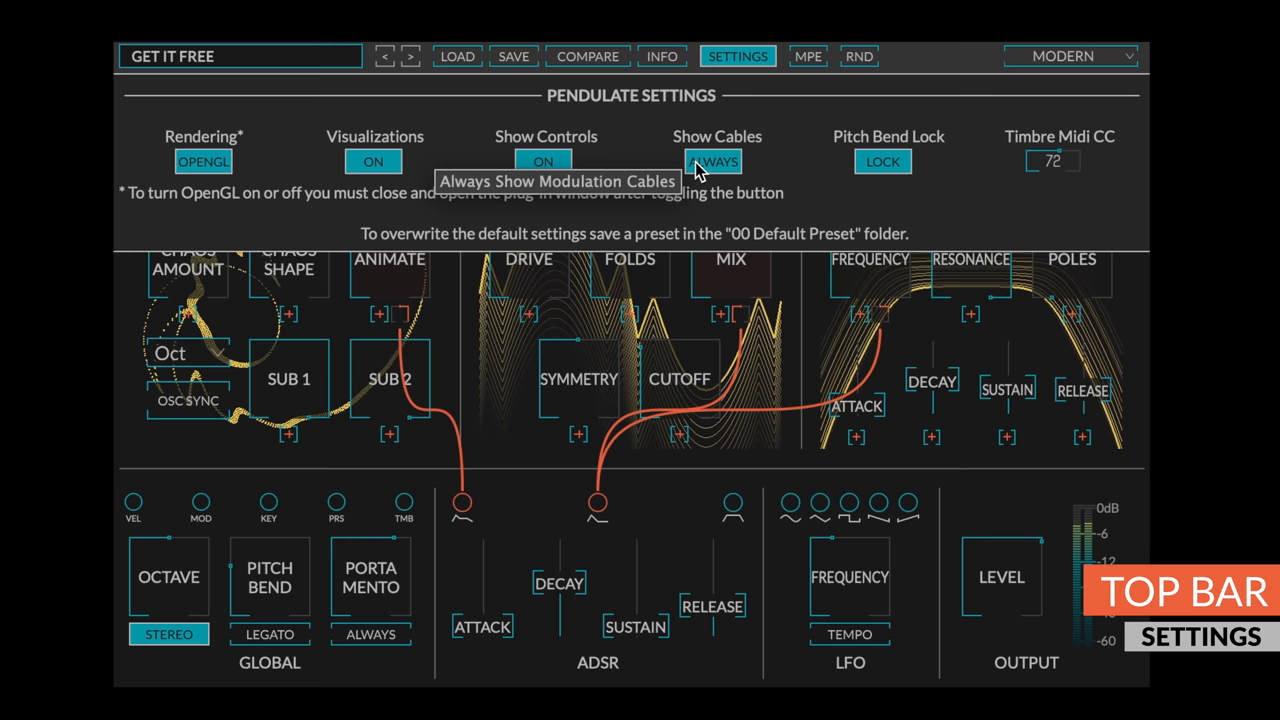